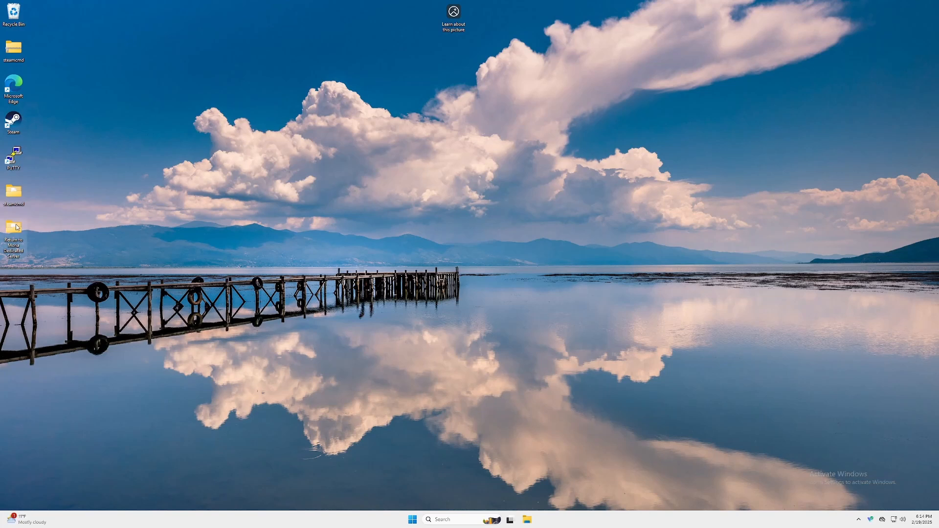
mouse_move(391, 214)
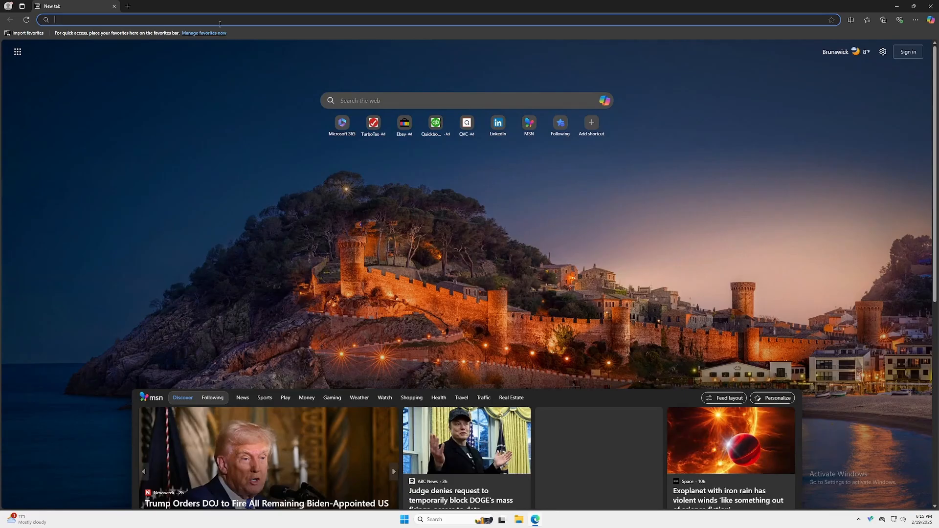
Navigate to playit.gg from the address bar and go to its download page.
text(playi)
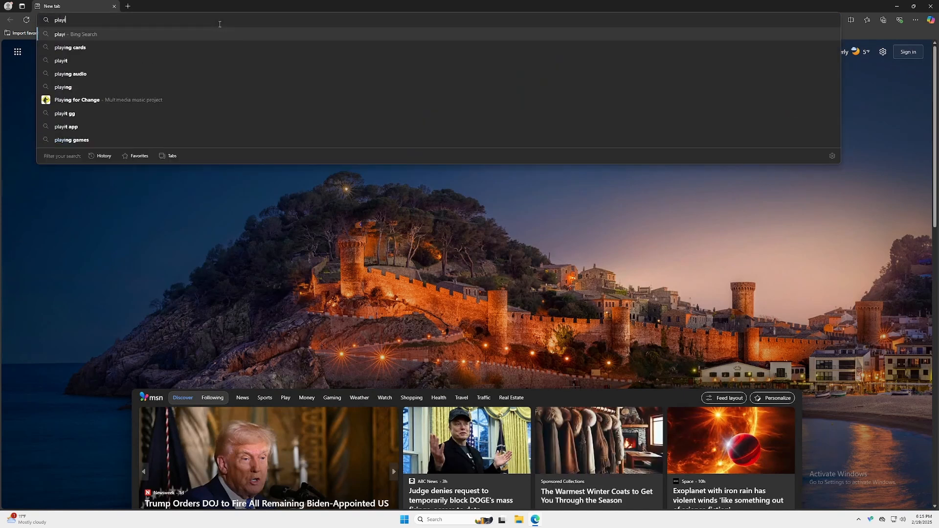
click(64, 113)
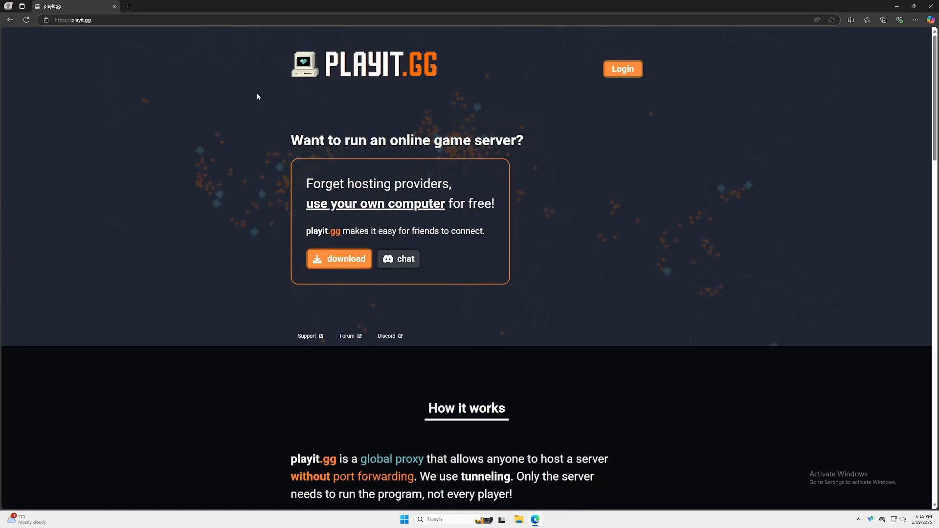
click(339, 259)
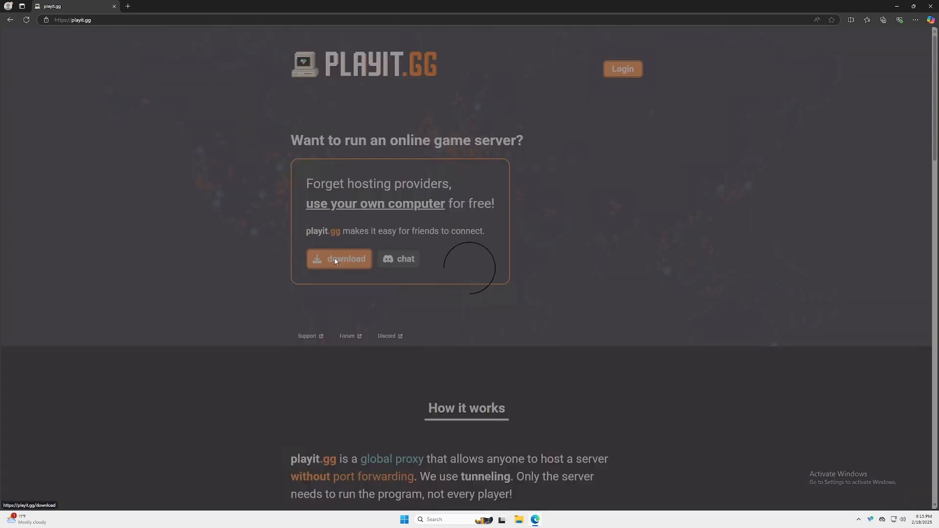
Download the 64-bit Windows .msi installer, run it and proceed through the setup wizard.
click(340, 259)
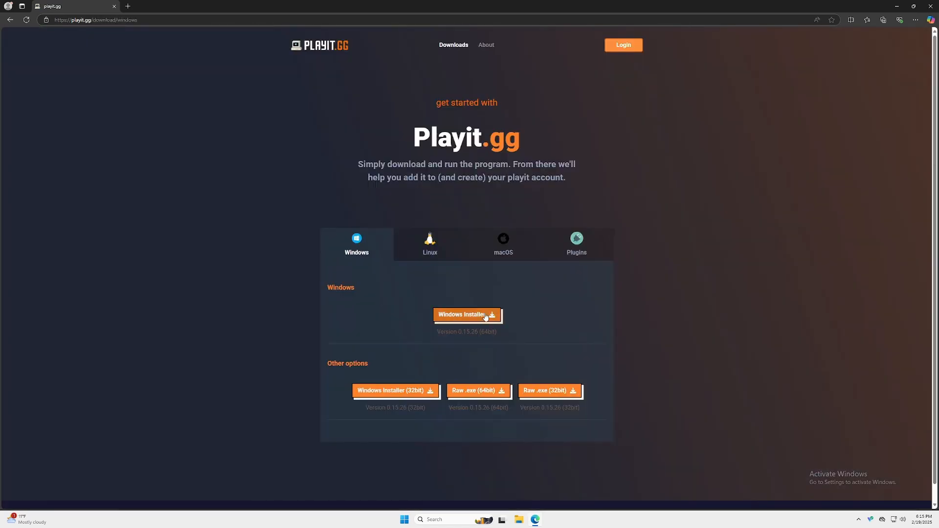
click(468, 315)
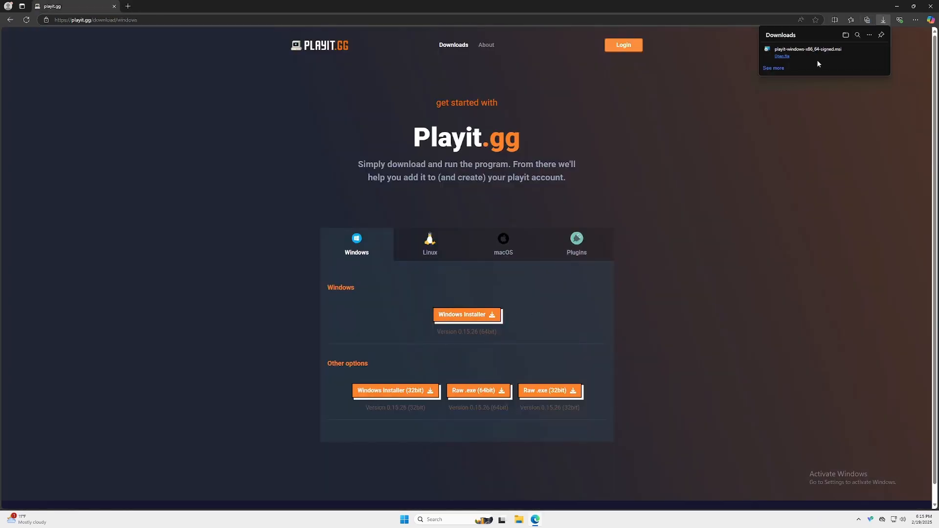
click(782, 55)
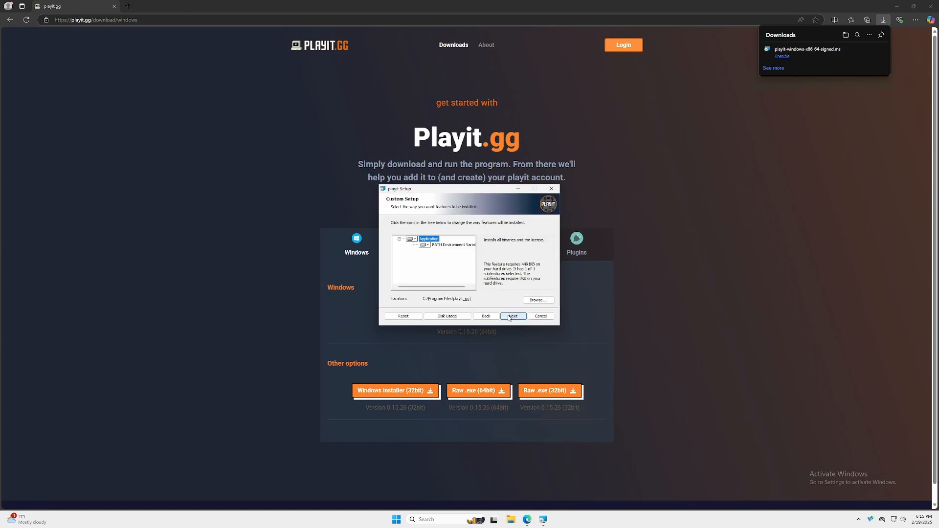
click(513, 316)
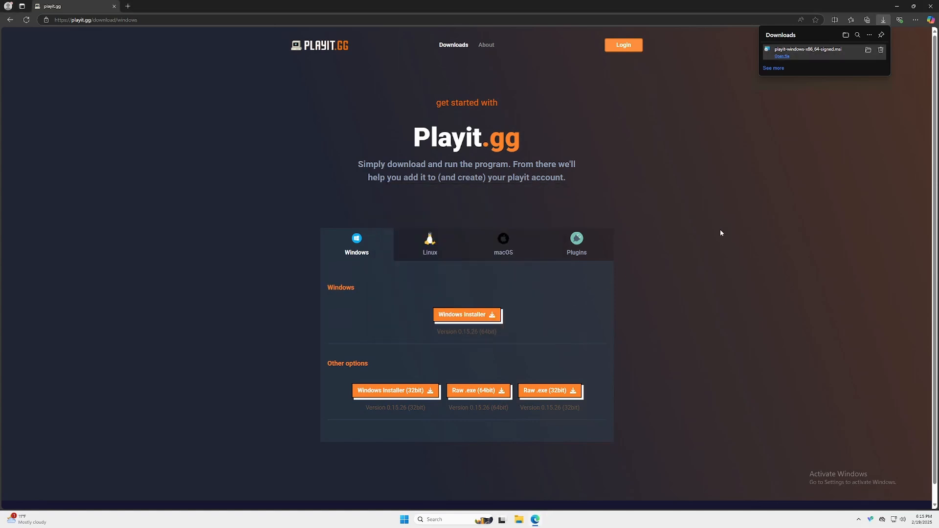
mouse_move(745, 229)
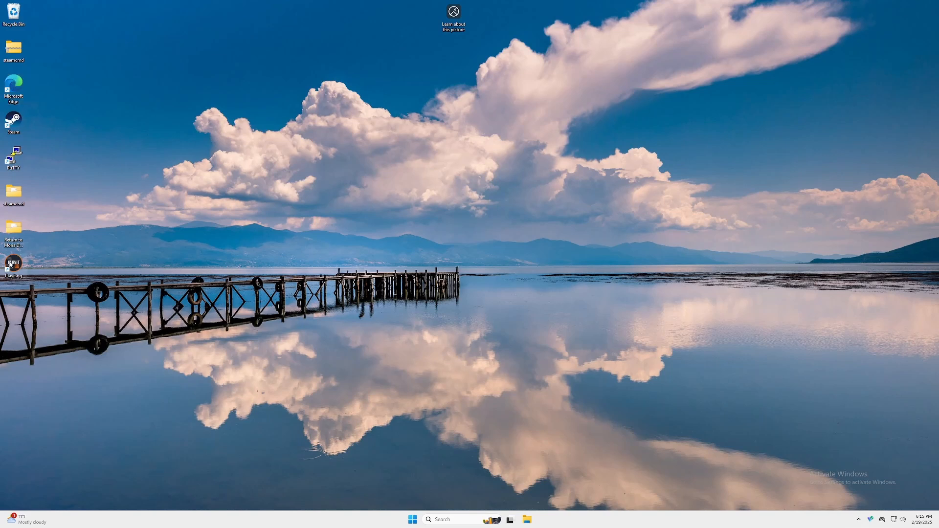
Launch playit from the desktop shortcut and follow the claim URL shown in the terminal.
double_click(14, 265)
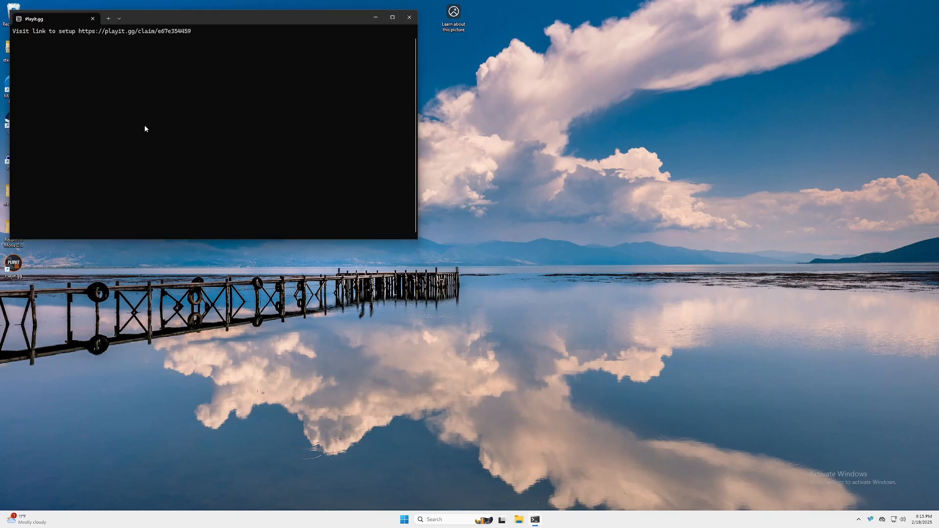
mouse_move(152, 31)
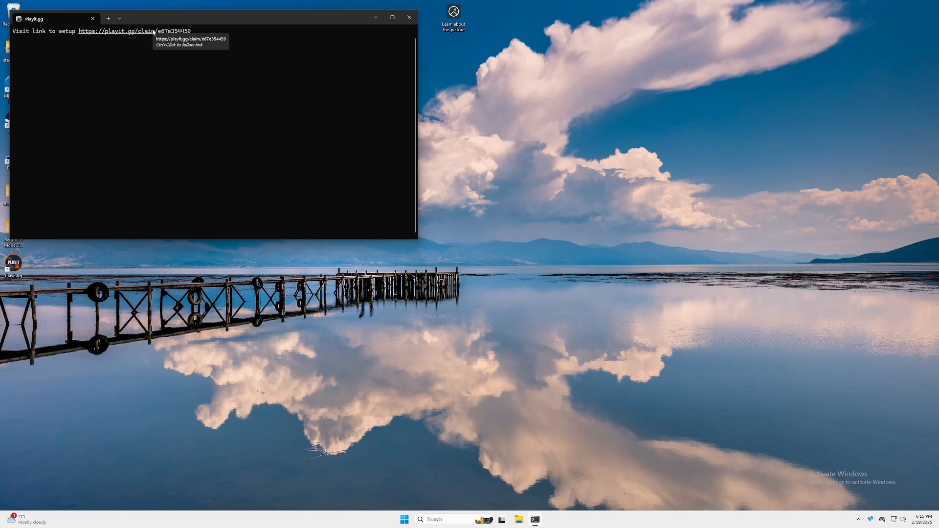
click(125, 31)
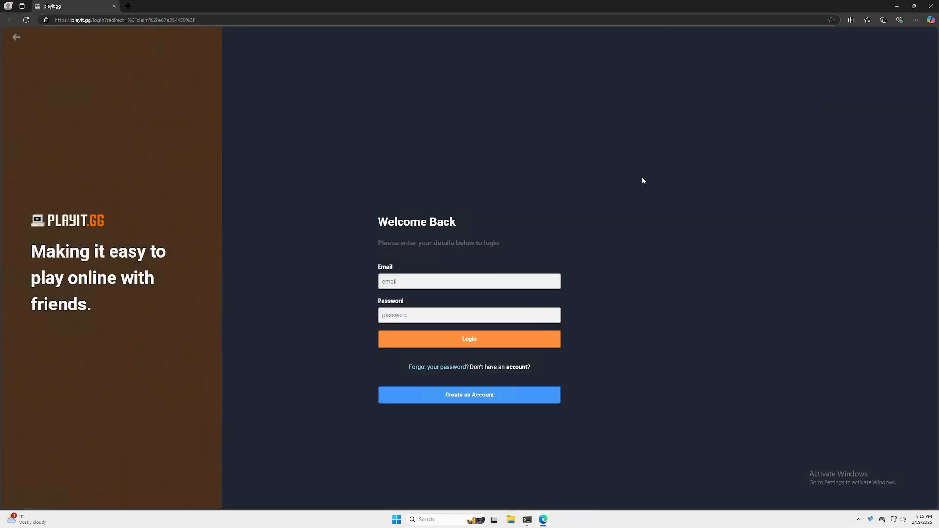
mouse_move(591, 219)
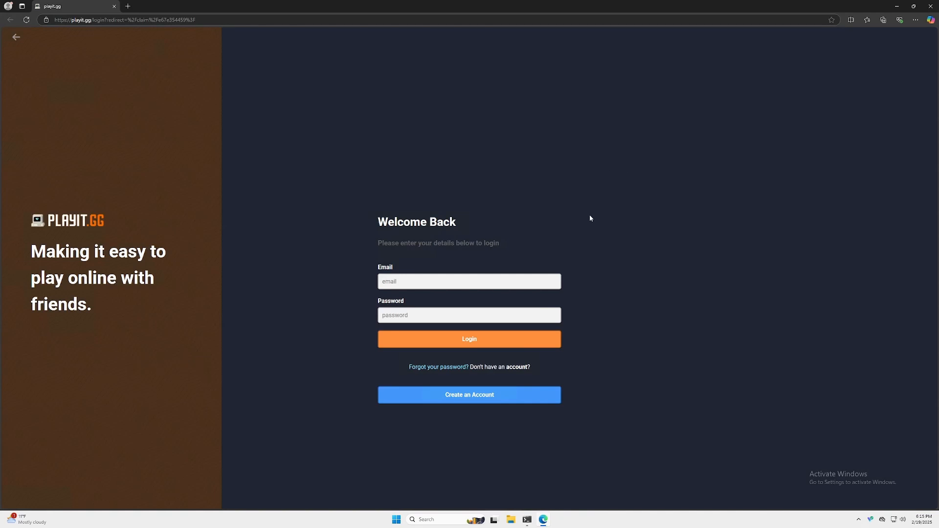
Choose 'Create an Account' to begin signing up for playit.gg.
click(470, 395)
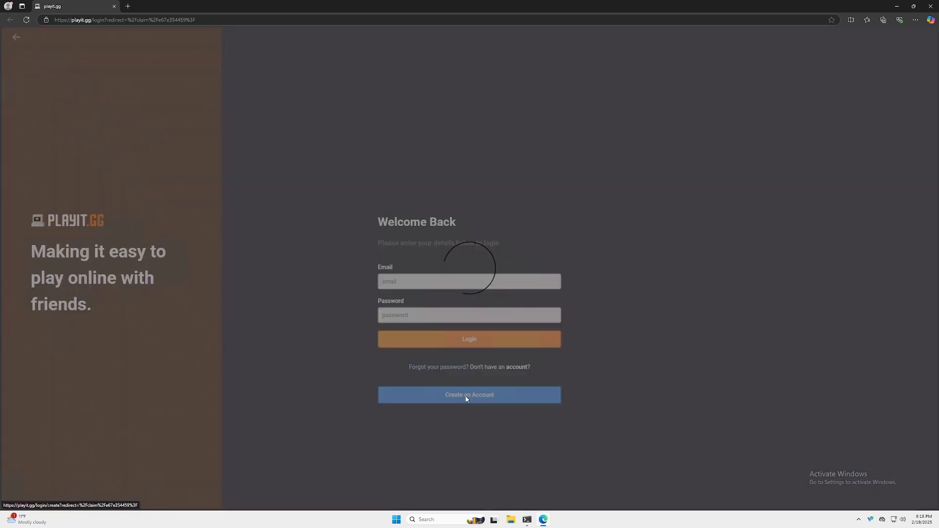
click(469, 395)
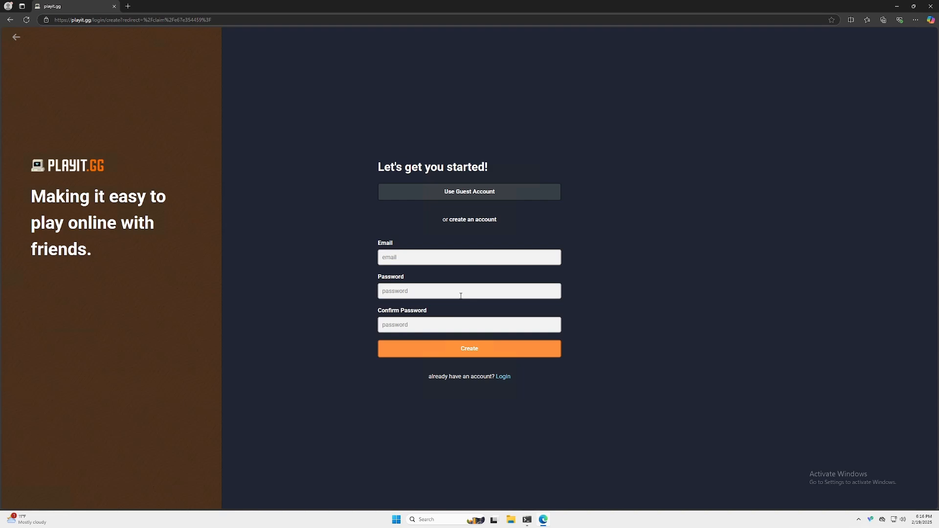
mouse_move(462, 387)
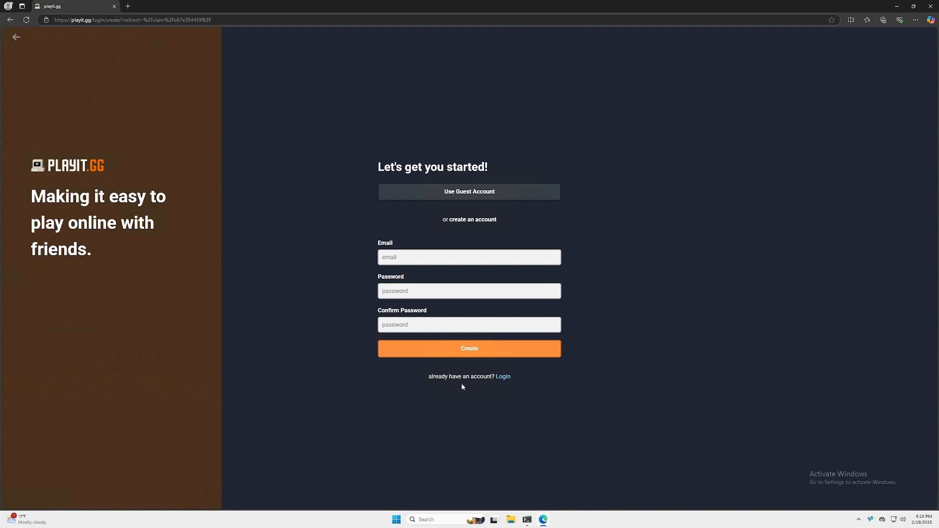
mouse_move(461, 389)
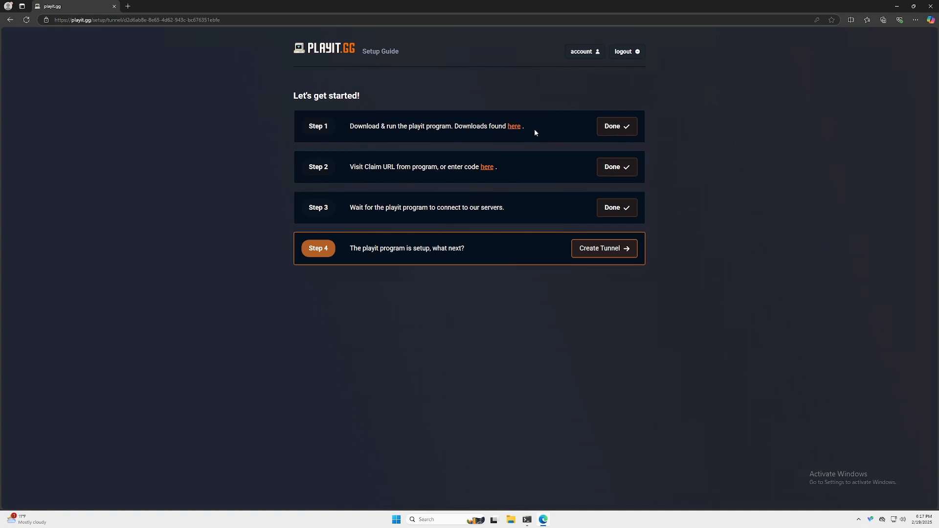
mouse_move(568, 137)
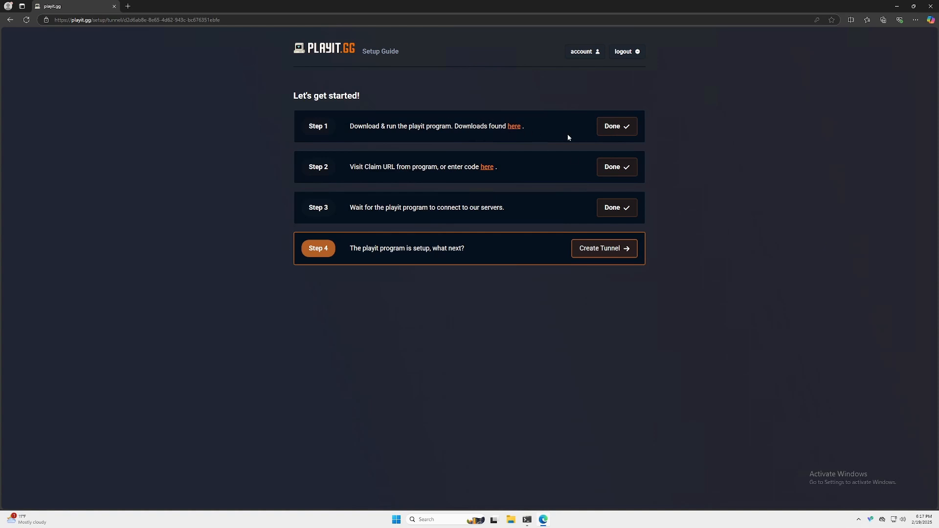
mouse_move(592, 134)
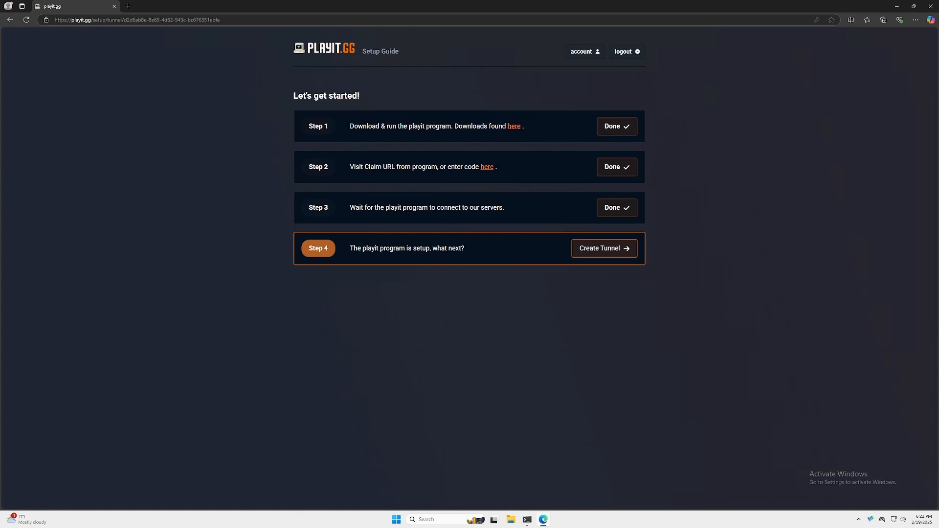
Add a new tunnel keeping the free Global Anycast region and choose UDP as its type.
click(604, 248)
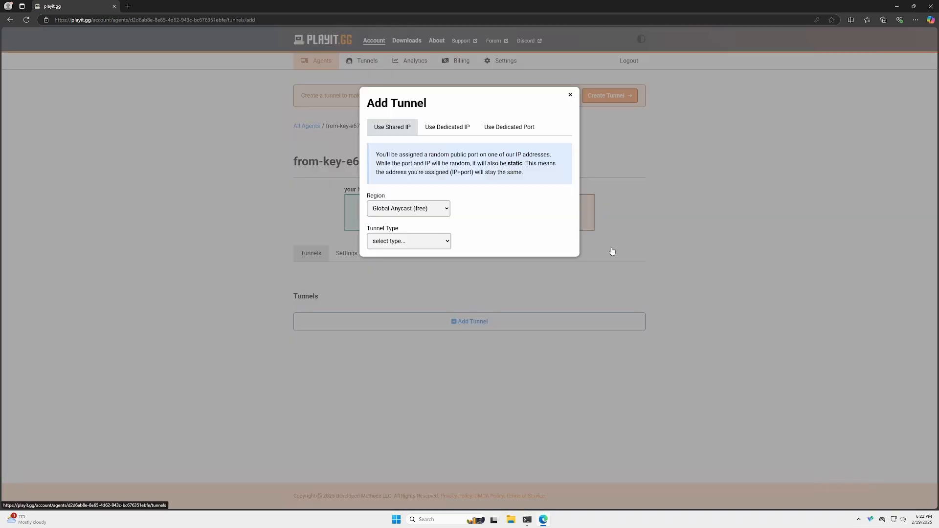
mouse_move(581, 254)
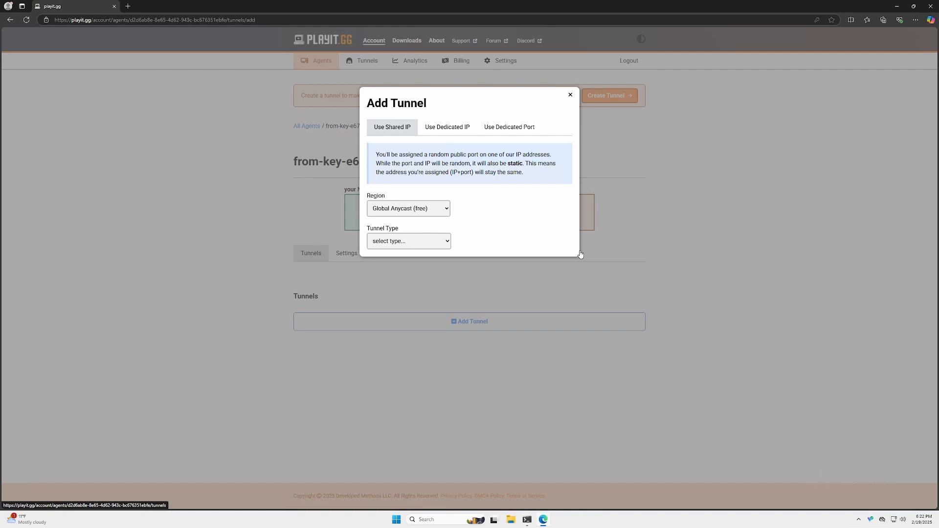
mouse_move(440, 212)
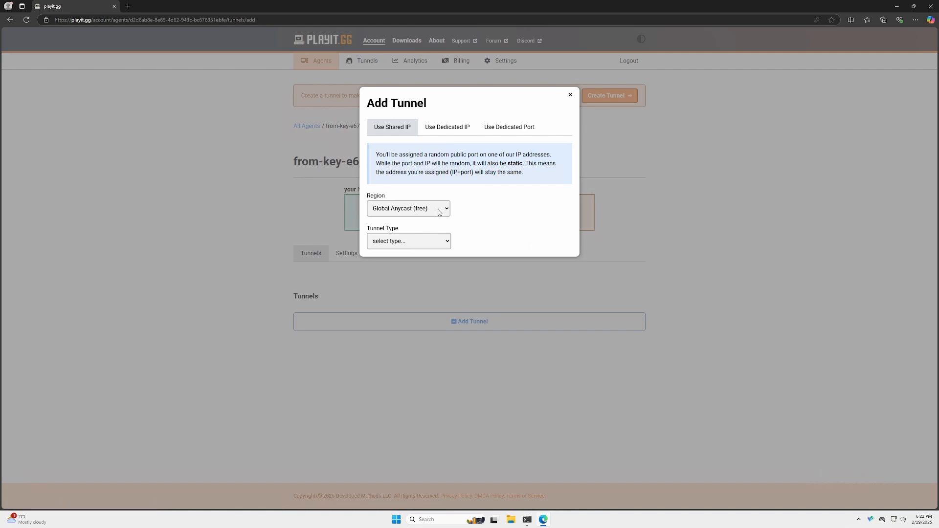
click(409, 208)
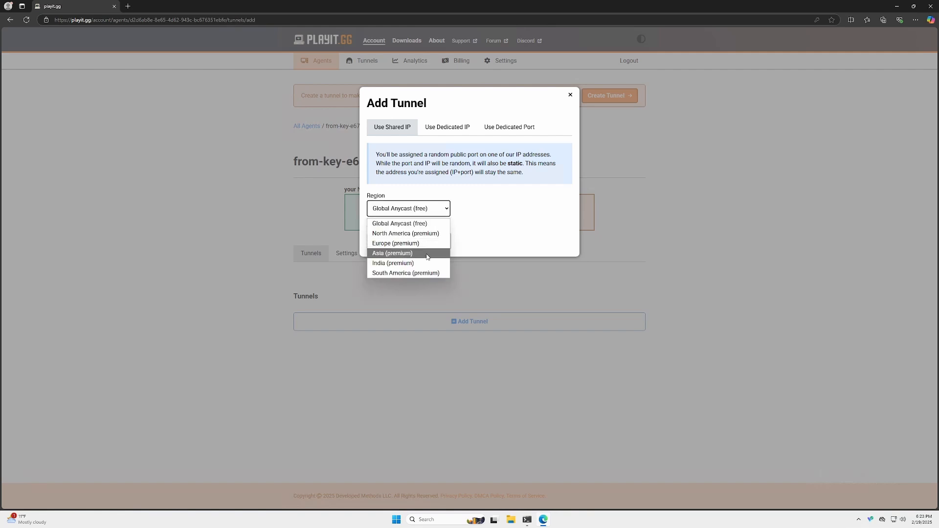
mouse_move(431, 250)
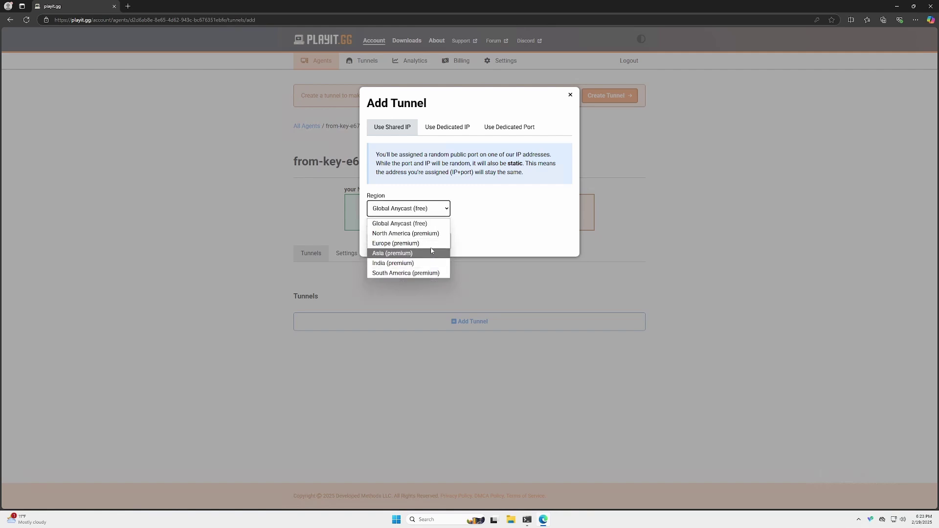
click(399, 224)
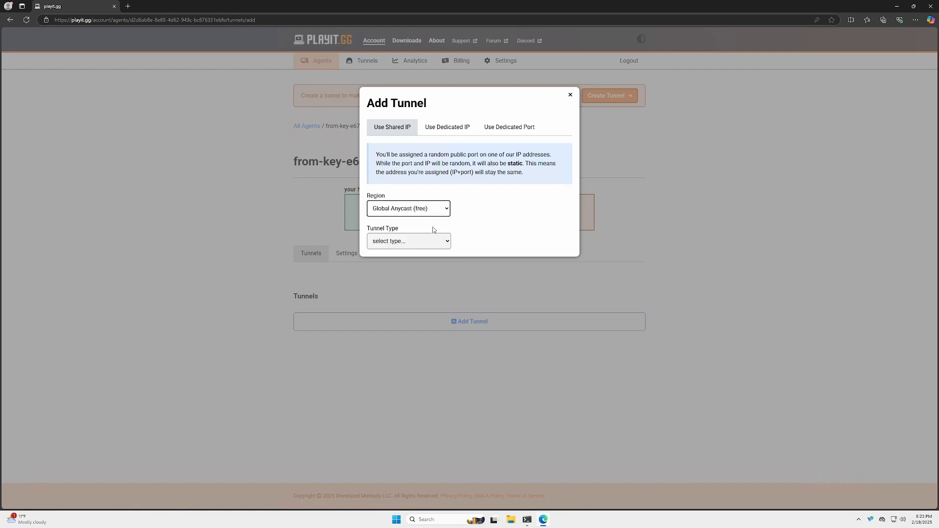
click(409, 241)
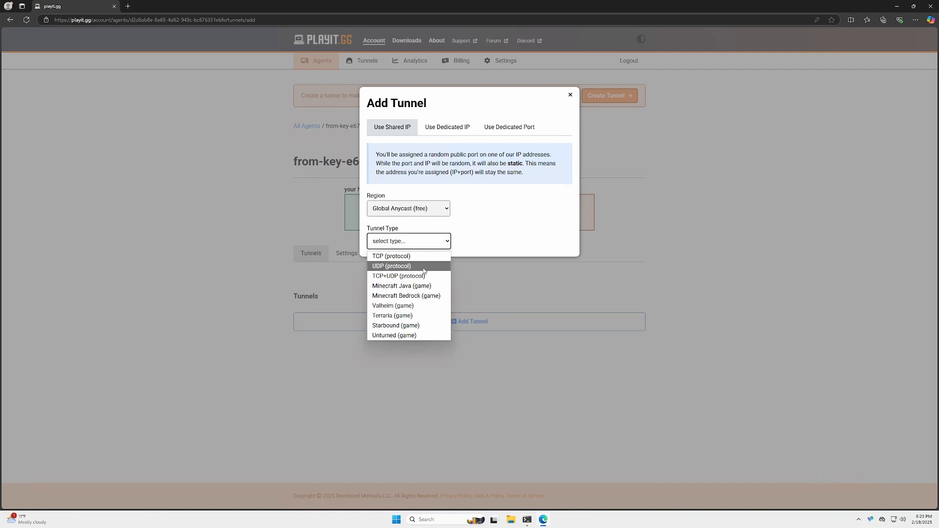
click(391, 267)
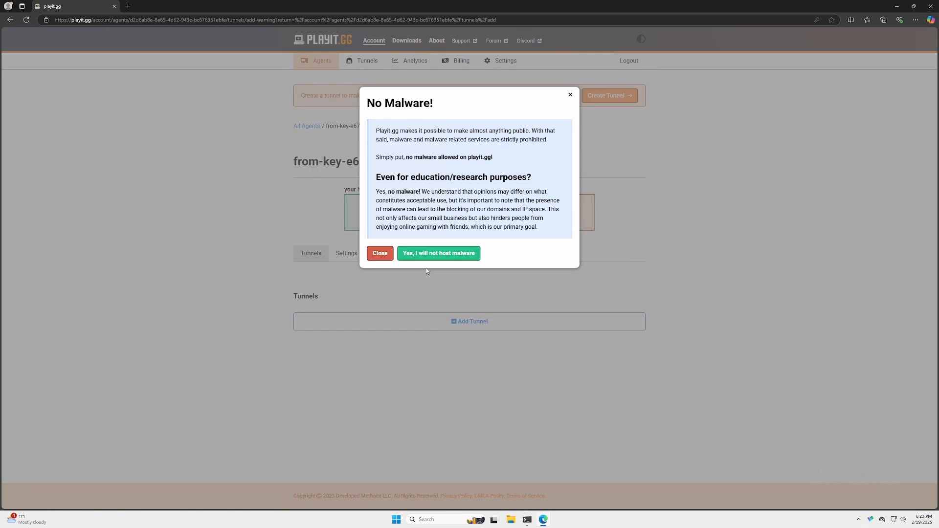
Agree not to host malware and set the tunnel type to UDP with a single port.
click(439, 253)
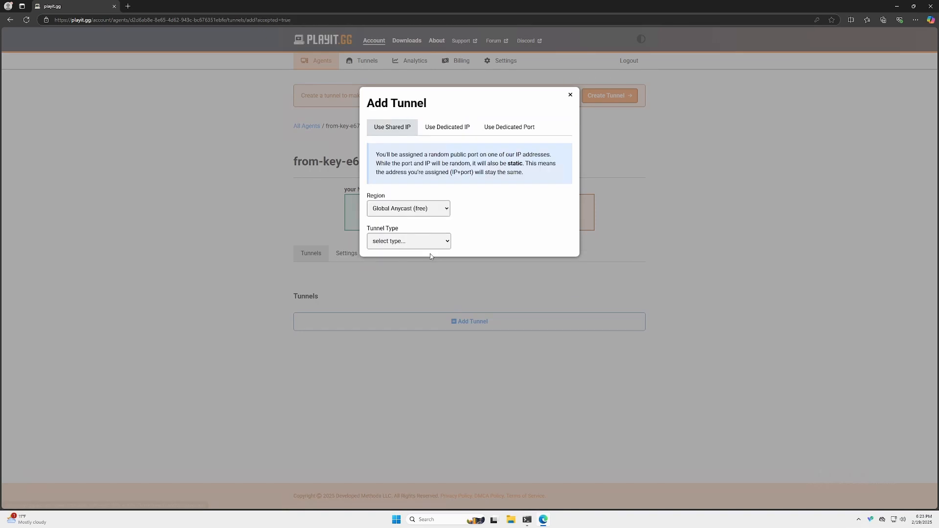
click(409, 240)
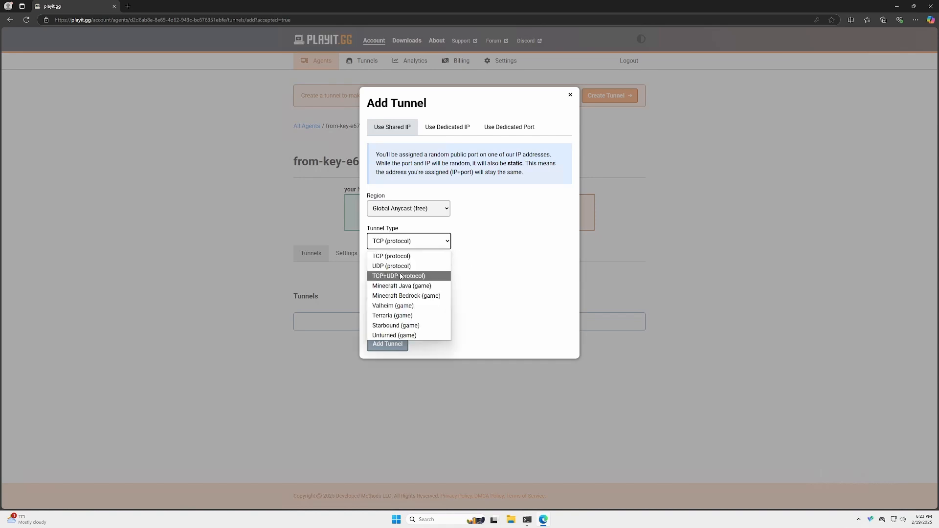
click(391, 265)
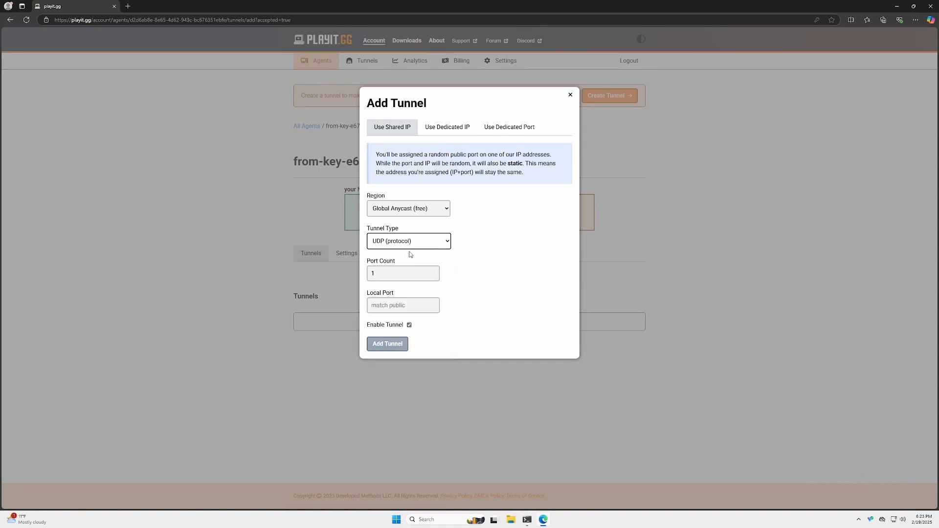
click(400, 273)
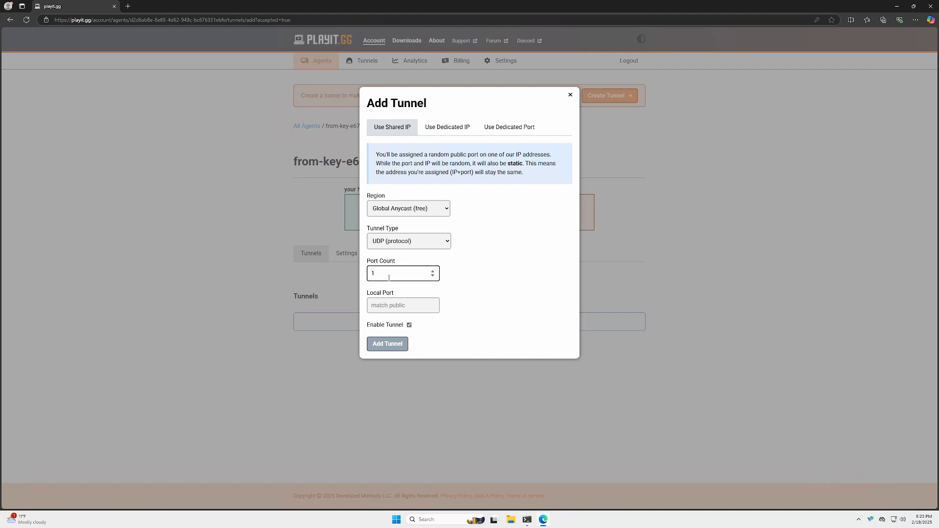
Enter local port 8333 and create the UDP tunnel.
click(402, 305)
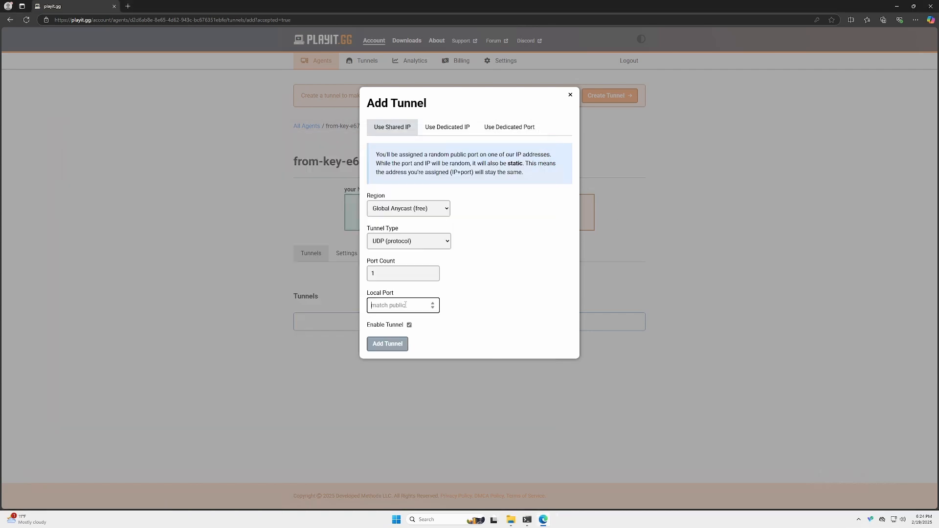
text(8333)
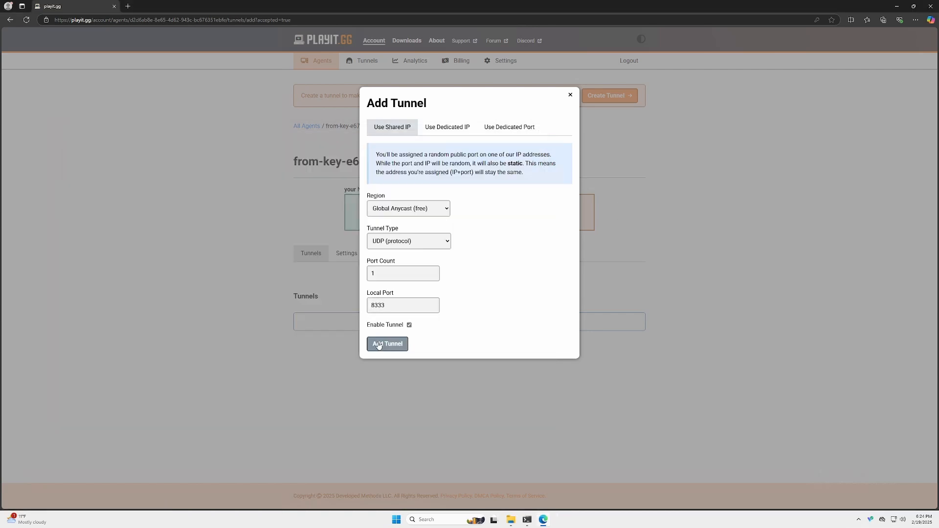
click(387, 344)
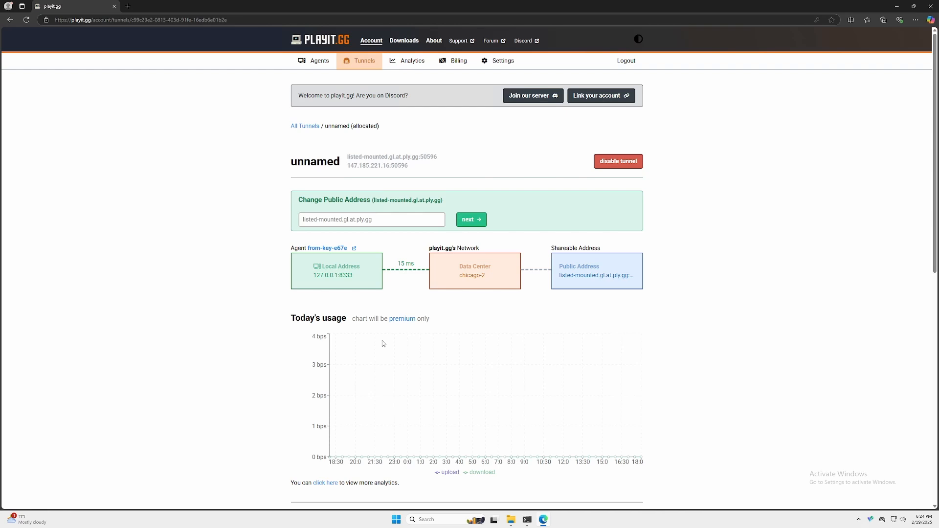
mouse_move(385, 352)
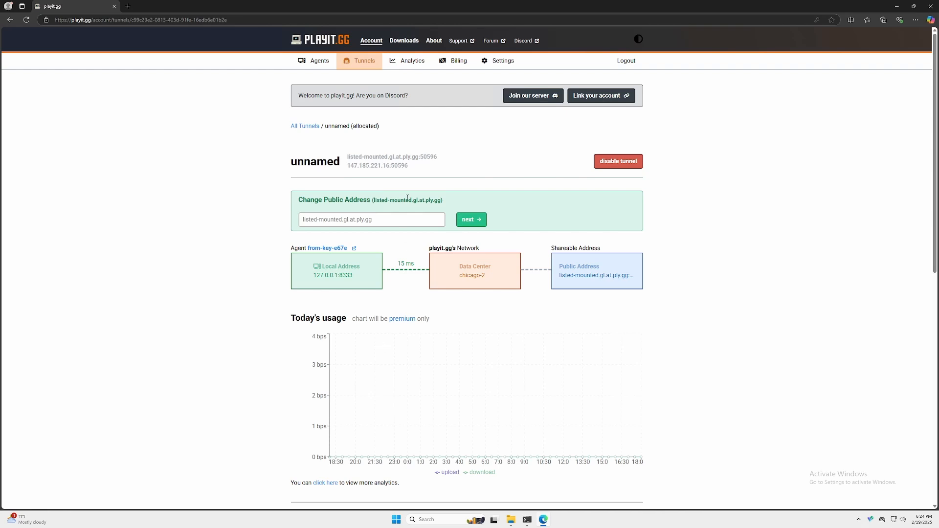
Select the tunnel's public address 147.185.221.16:50596 and copy it via the context menu.
double_click(377, 165)
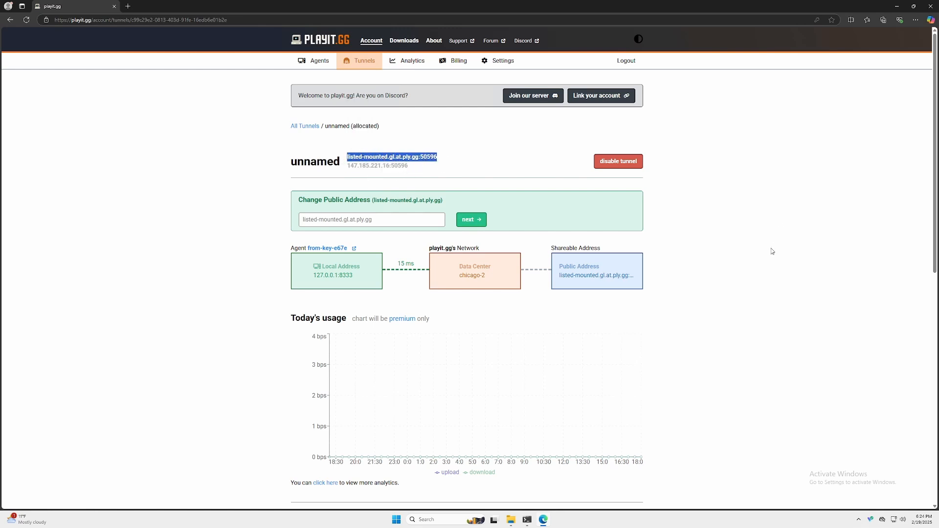
scroll(down, 3)
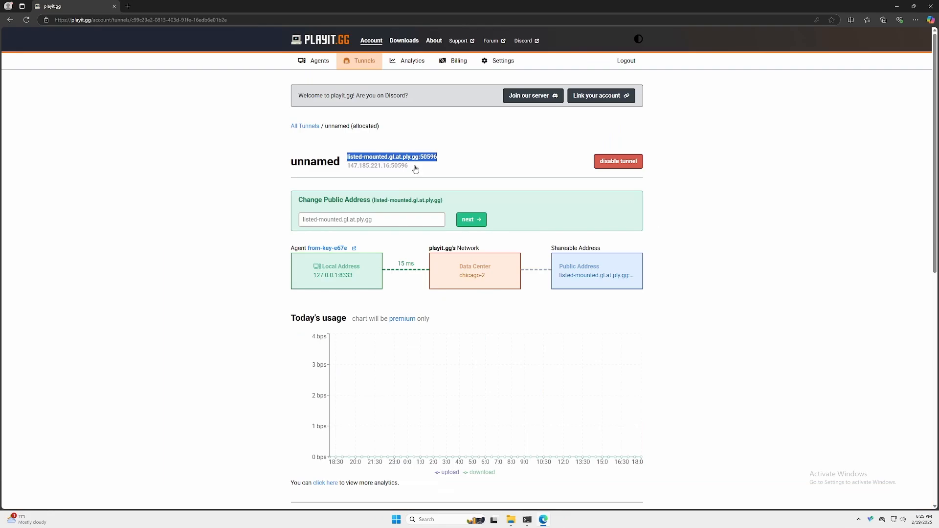
right_click(377, 165)
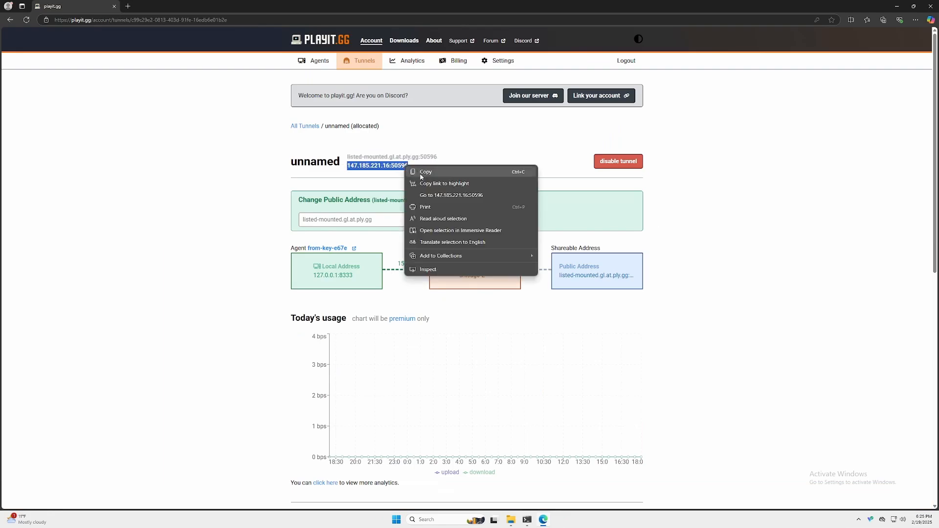
click(425, 171)
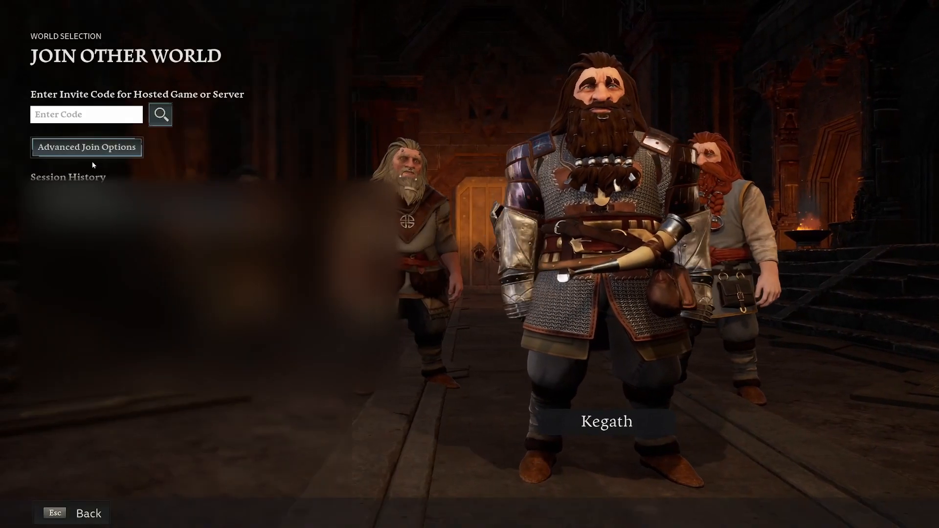
Under Advanced Join Options enter 147.185.221.16:50596 and join the server.
click(86, 148)
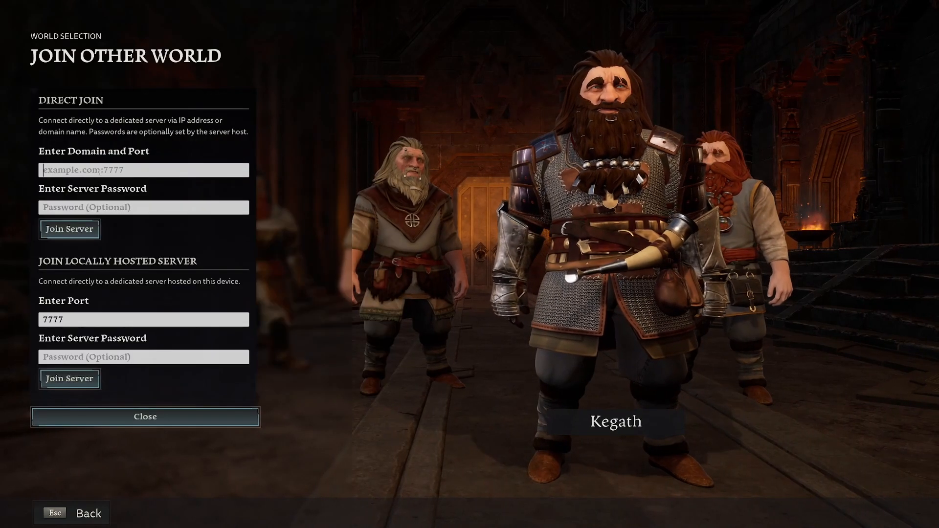
text(147.185.221.16:50596)
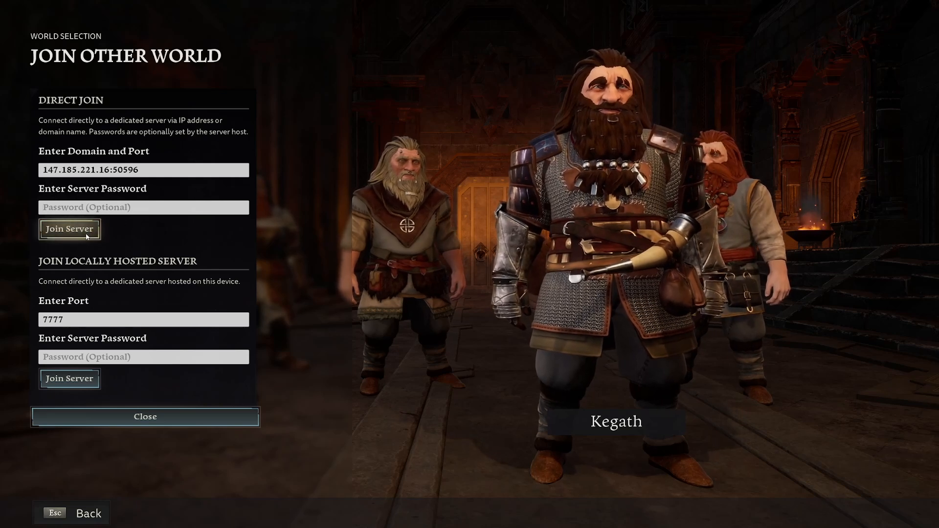
click(70, 229)
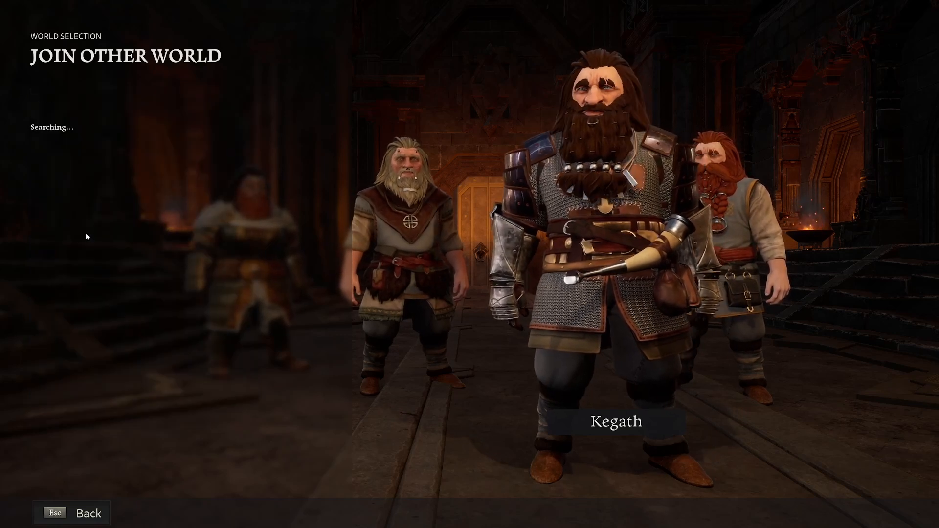